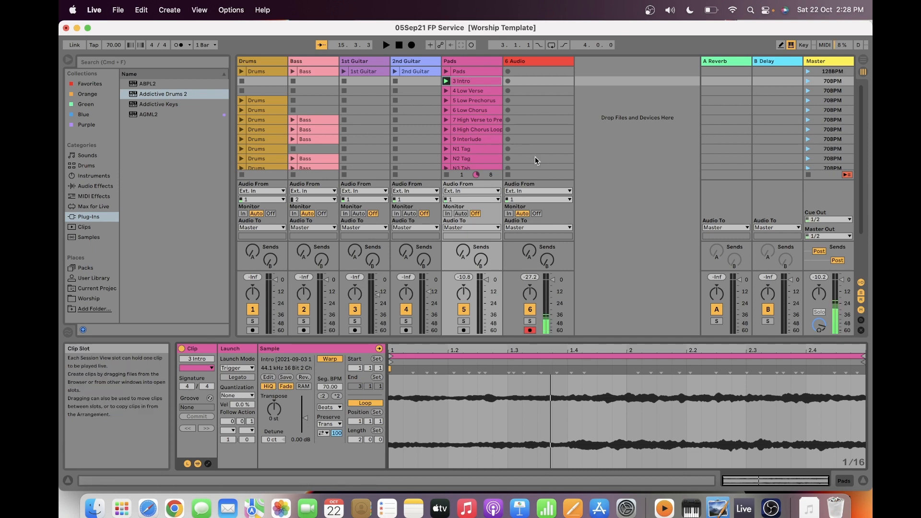
{"action": "mouse_move", "coordinate": [582, 152]}
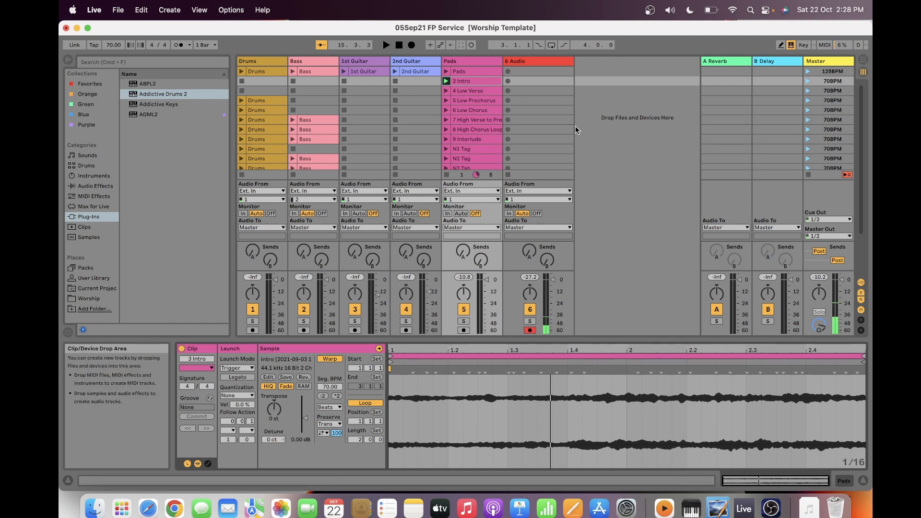
{"action": "mouse_move", "coordinate": [645, 104]}
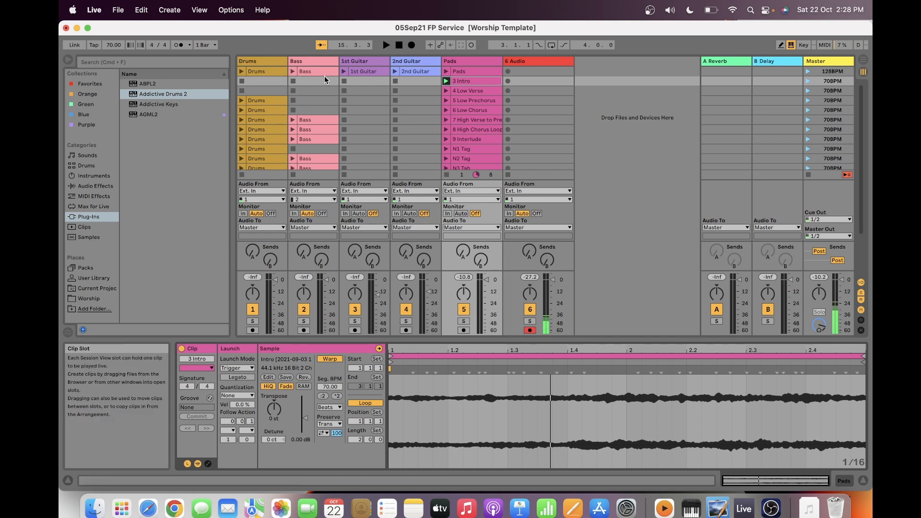
- Select clips and toggle Key Map Mode twice, revealing the number keys mapped to scenes
{"action": "left_click", "coordinate": [416, 71]}
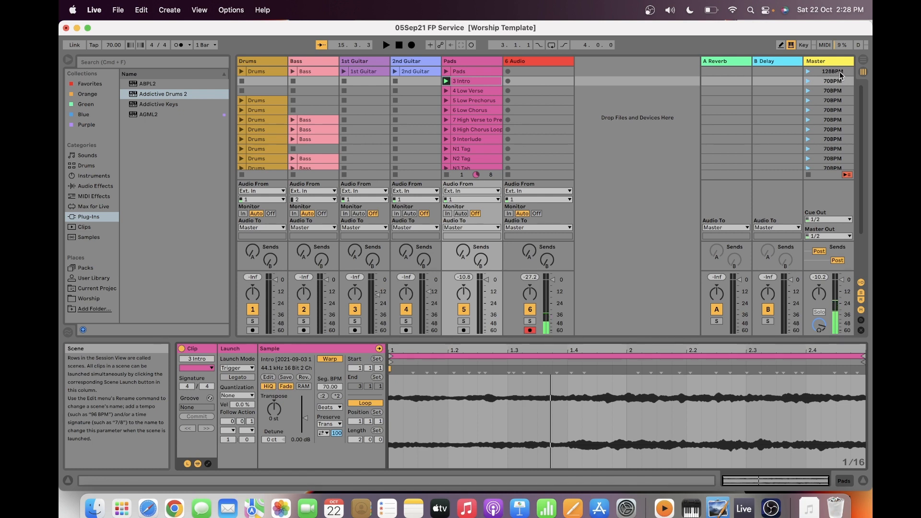
{"action": "left_click", "coordinate": [464, 80]}
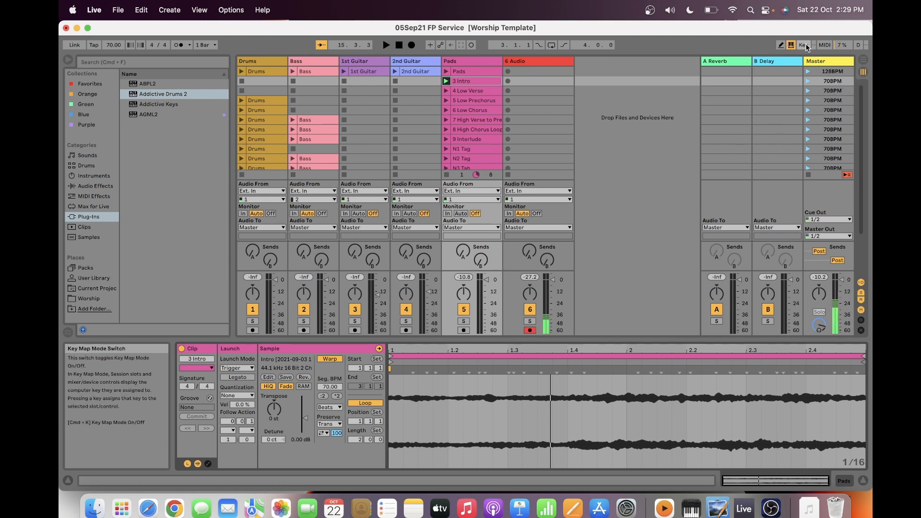
{"action": "left_click", "coordinate": [802, 44]}
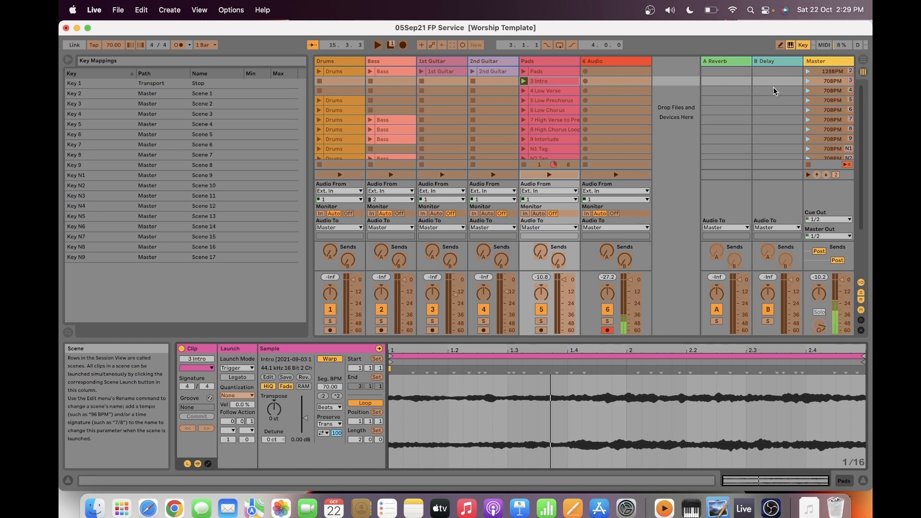
{"action": "left_click", "coordinate": [804, 45]}
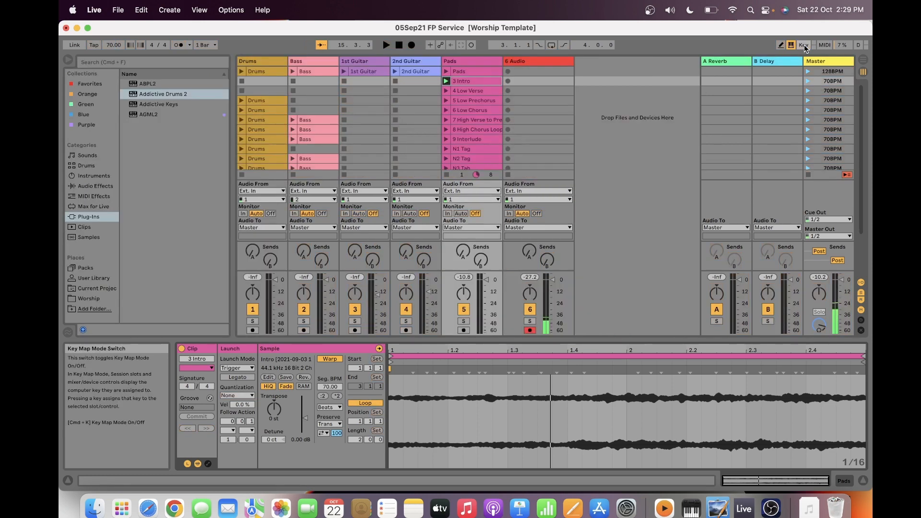
{"action": "left_click", "coordinate": [802, 45]}
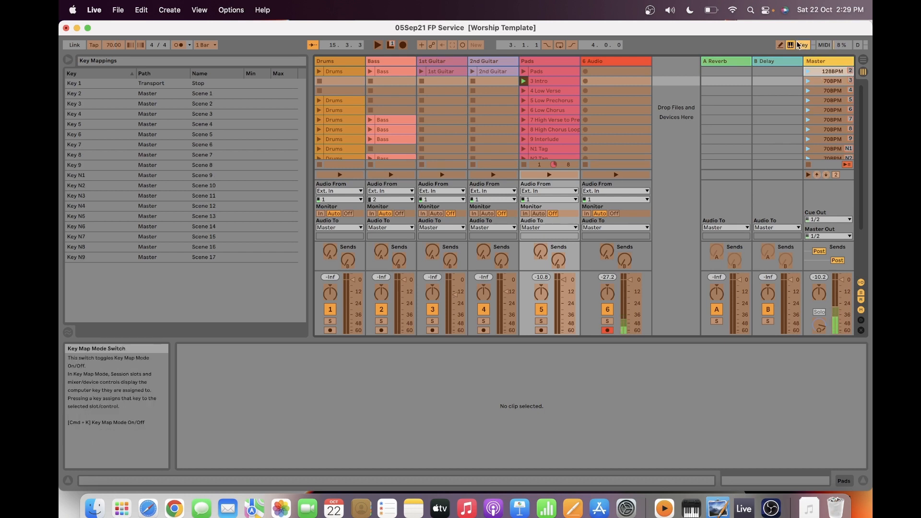
{"action": "left_click", "coordinate": [803, 45]}
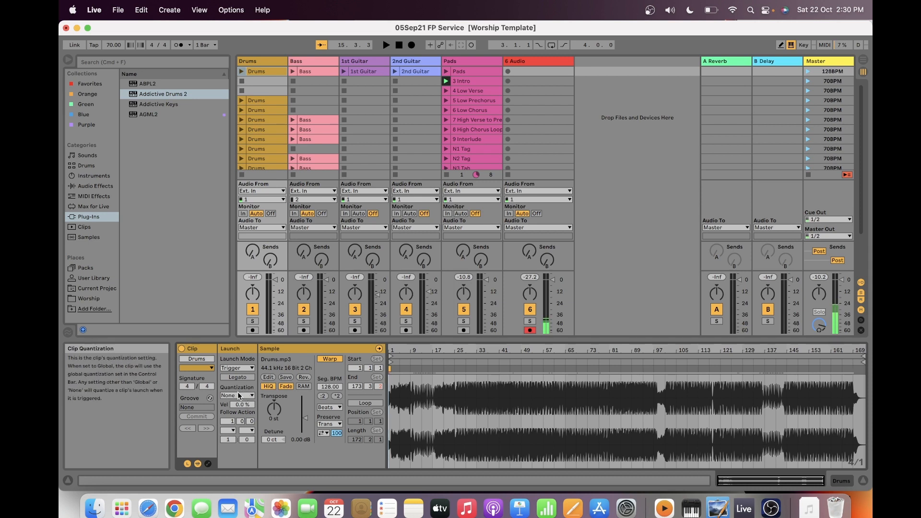
{"action": "mouse_move", "coordinate": [238, 377]}
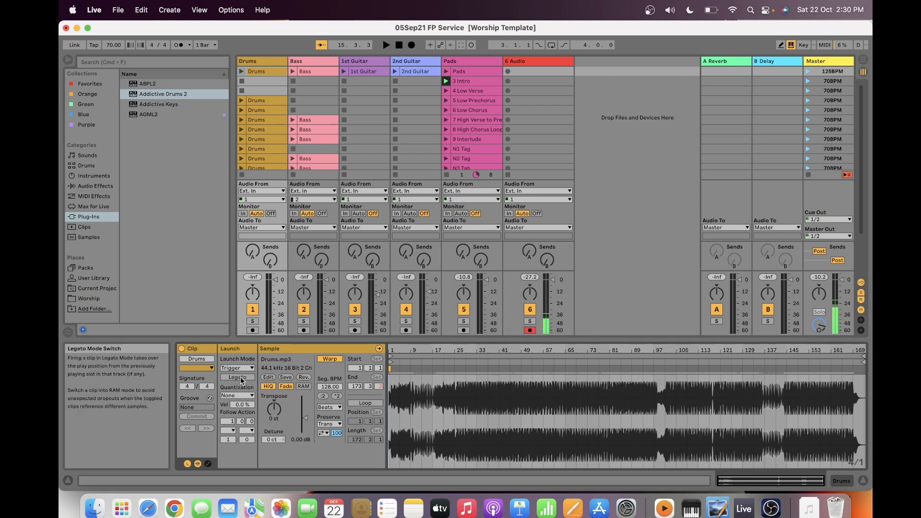
{"action": "mouse_move", "coordinate": [197, 367]}
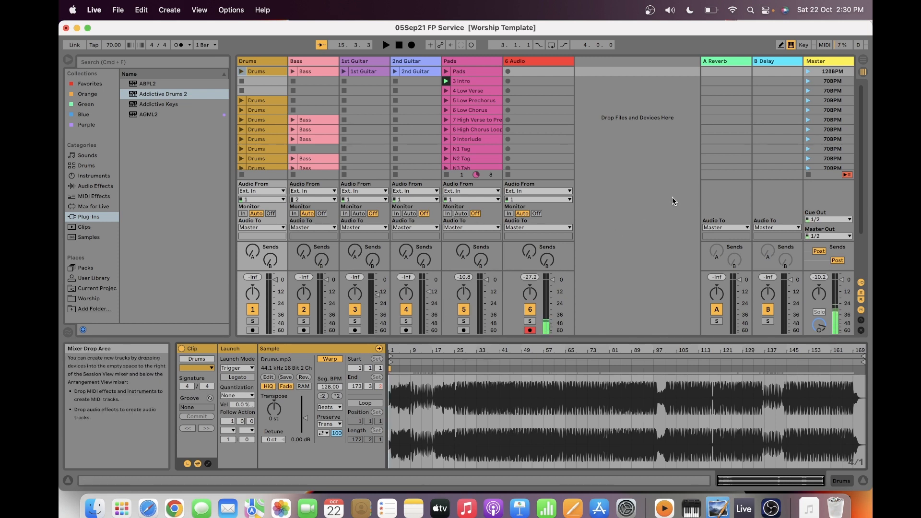
- Launch the 128 BPM opener, then switch to scene 7 at 70 BPM
{"action": "left_click", "coordinate": [262, 71]}
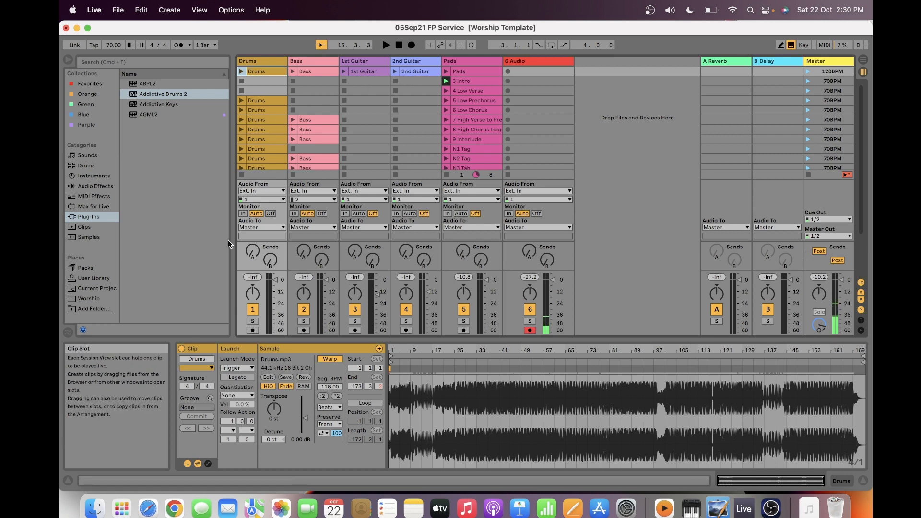
{"action": "mouse_move", "coordinate": [241, 383]}
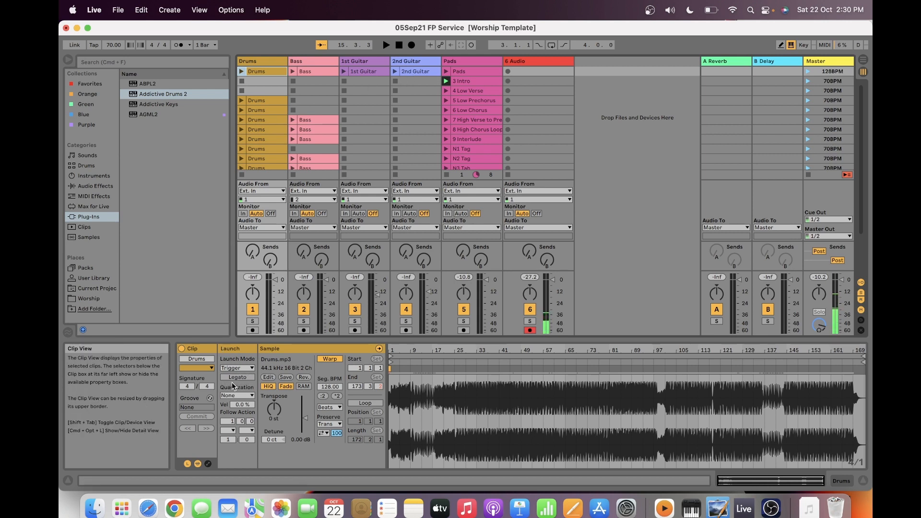
{"action": "mouse_move", "coordinate": [237, 395]}
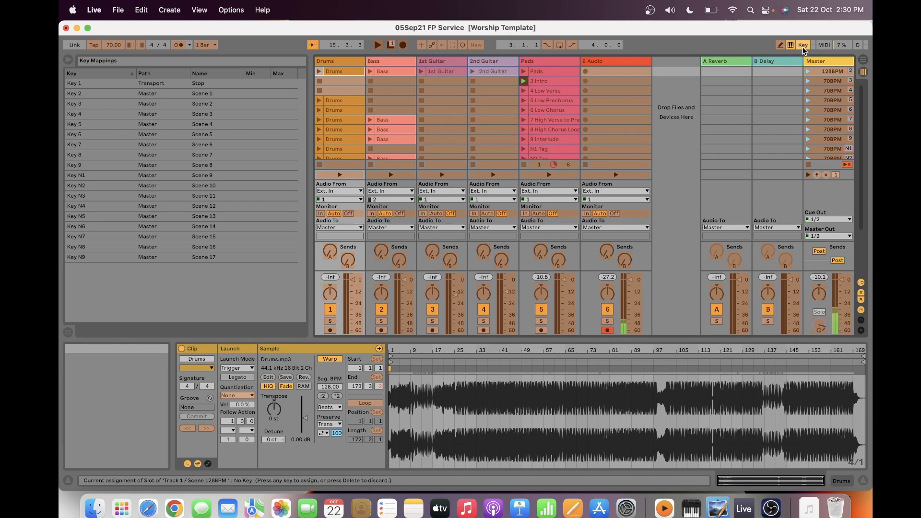
{"action": "left_click", "coordinate": [803, 45]}
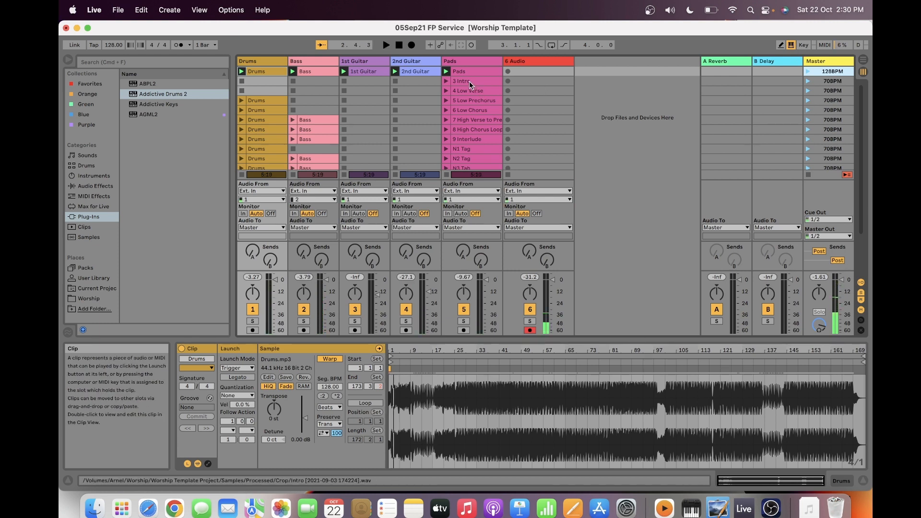
{"action": "left_click", "coordinate": [475, 120]}
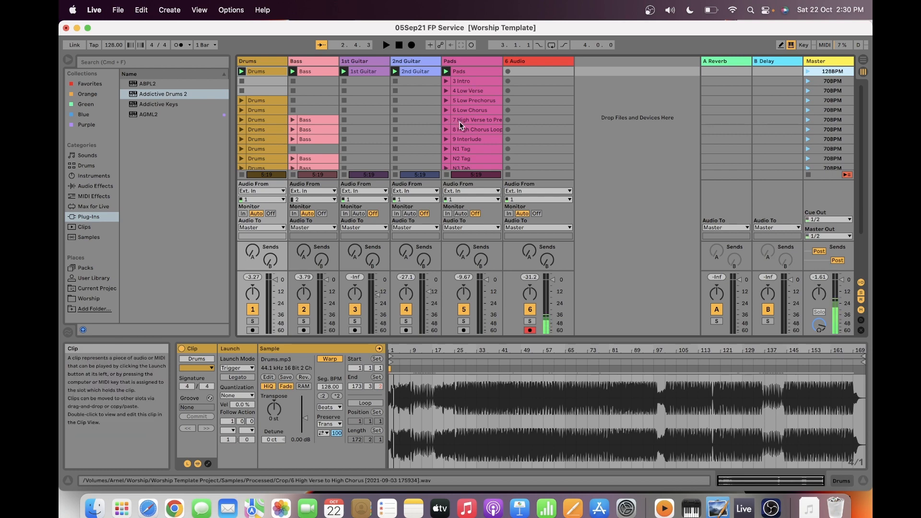
{"action": "left_click", "coordinate": [257, 120]}
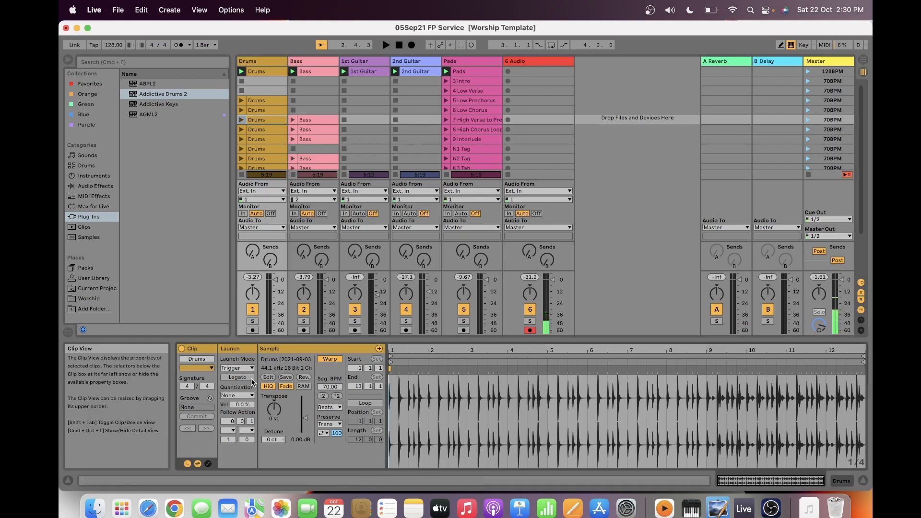
{"action": "mouse_move", "coordinate": [236, 396]}
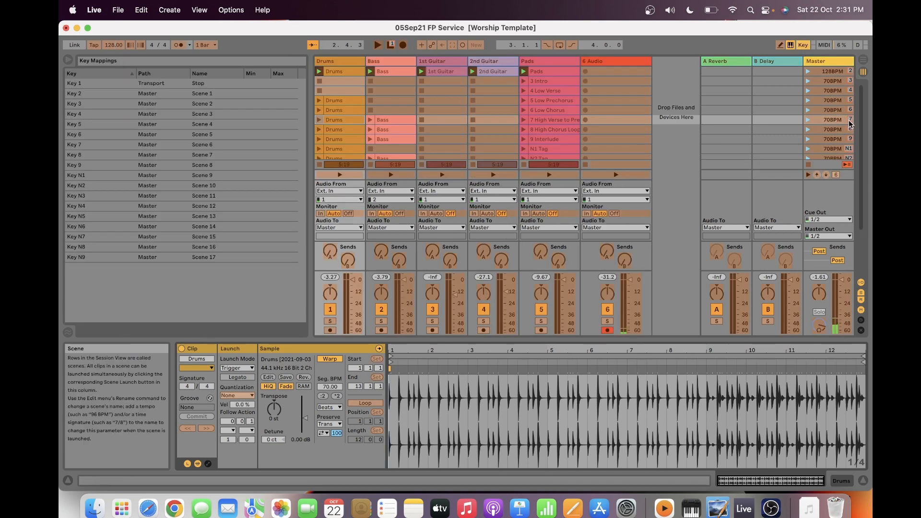
{"action": "left_click", "coordinate": [802, 45]}
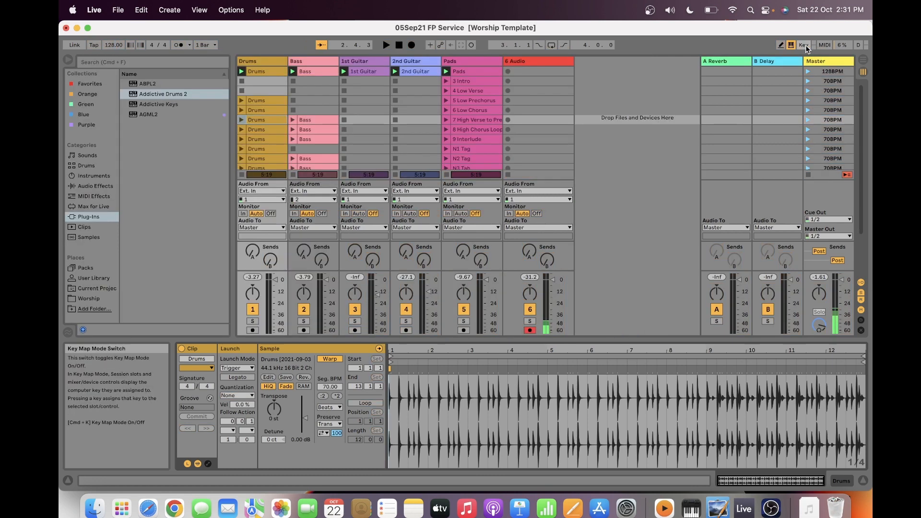
{"action": "left_click", "coordinate": [446, 120]}
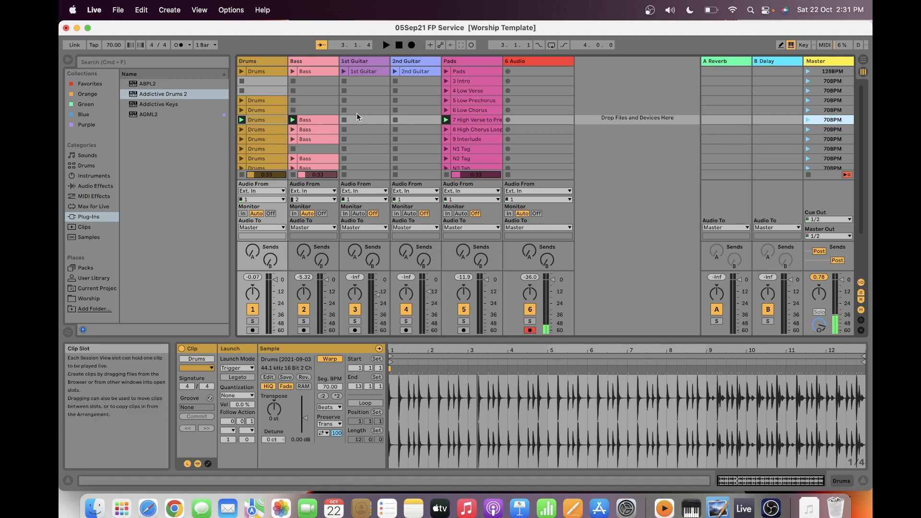
- Select the Intro clip on the Pads track to show its Launch, Legato and Quantization settings
{"action": "left_click", "coordinate": [474, 119]}
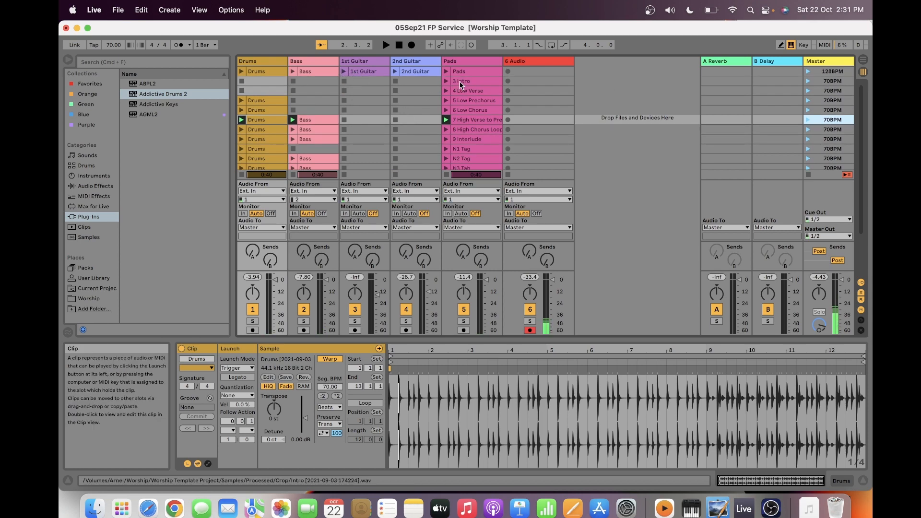
{"action": "left_click", "coordinate": [473, 81]}
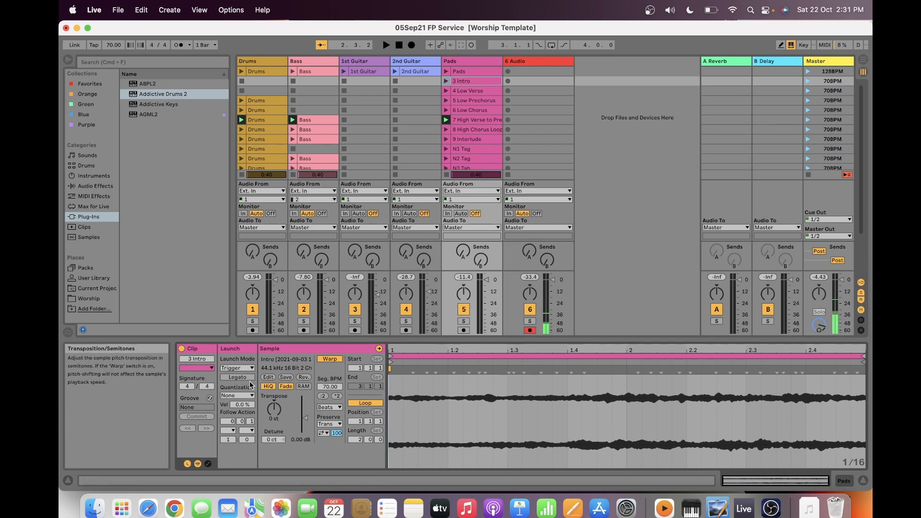
{"action": "mouse_move", "coordinate": [238, 369]}
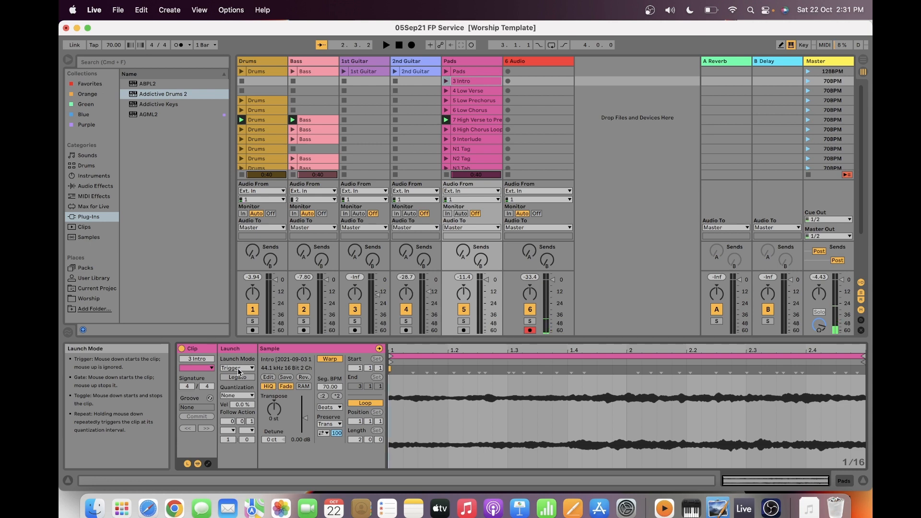
{"action": "mouse_move", "coordinate": [238, 395]}
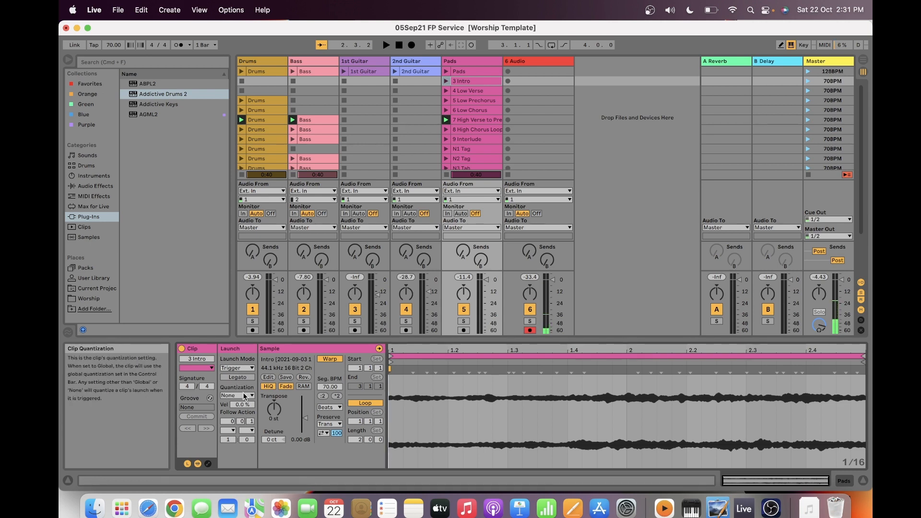
{"action": "mouse_move", "coordinate": [238, 378]}
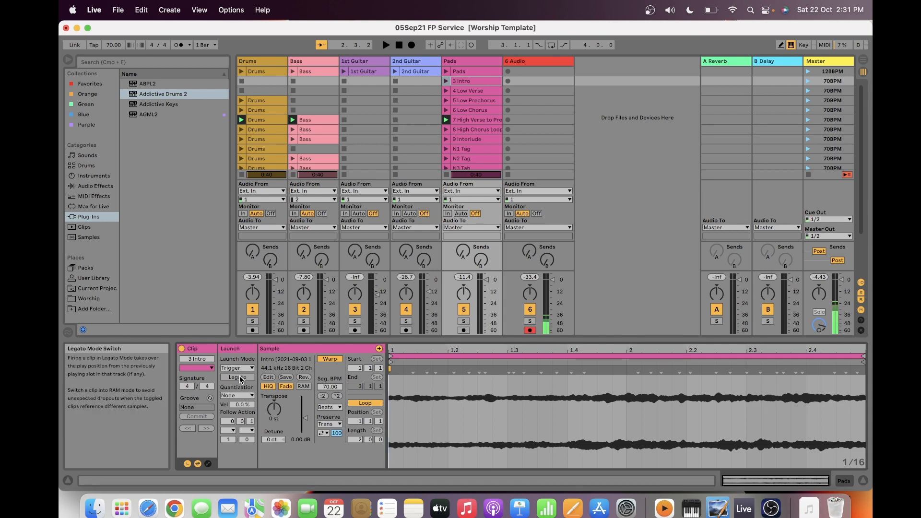
- Turn on Legato launching for the Intro clip
{"action": "left_click", "coordinate": [237, 377]}
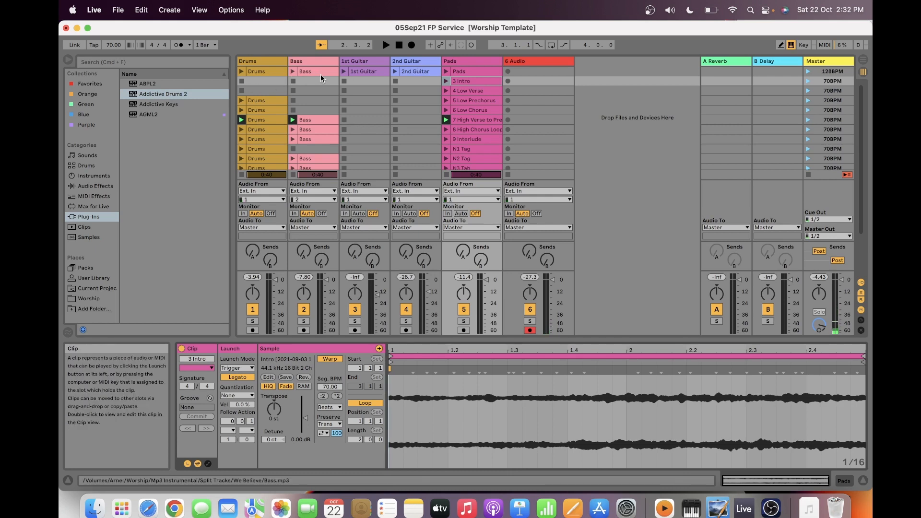
{"action": "left_click", "coordinate": [464, 81]}
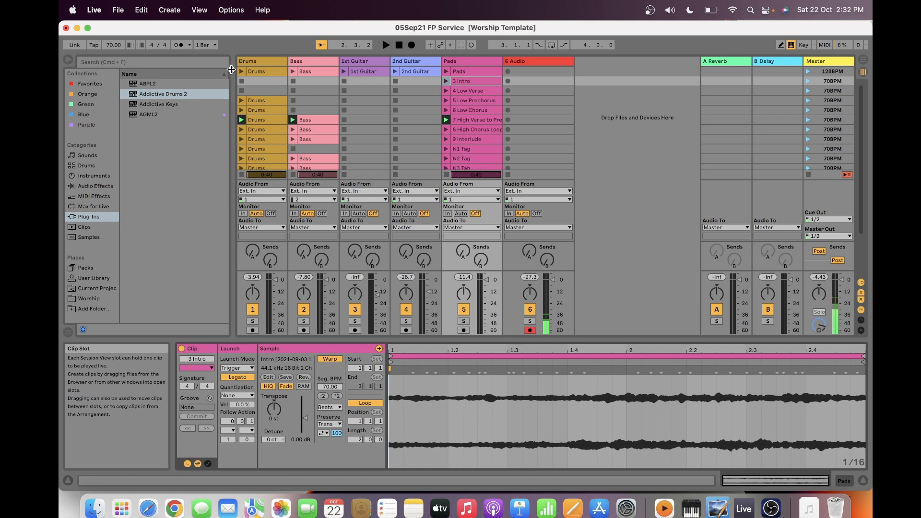
{"action": "left_click", "coordinate": [472, 80]}
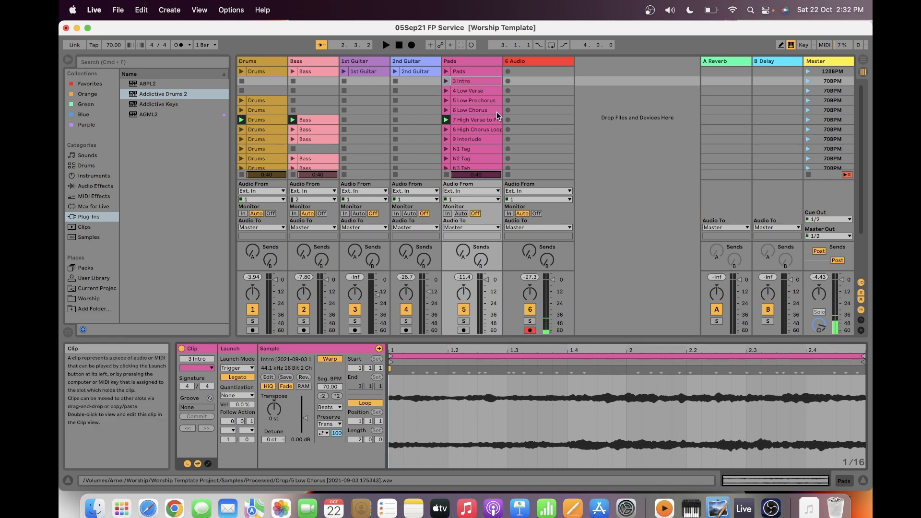
{"action": "left_click", "coordinate": [464, 81]}
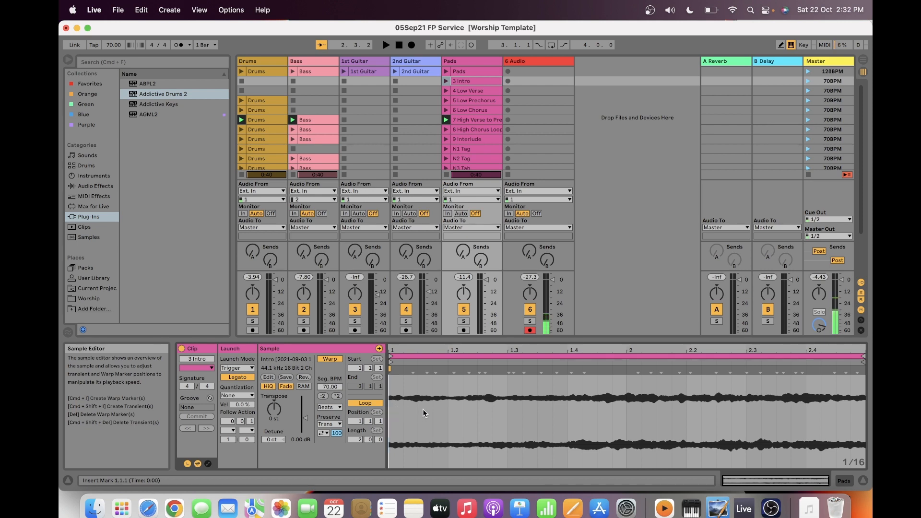
{"action": "mouse_move", "coordinate": [588, 404]}
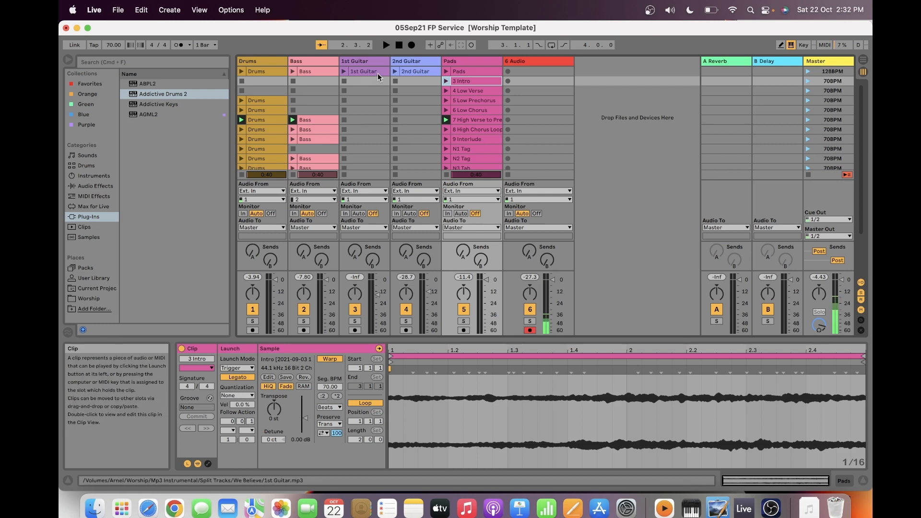
{"action": "left_click", "coordinate": [470, 81]}
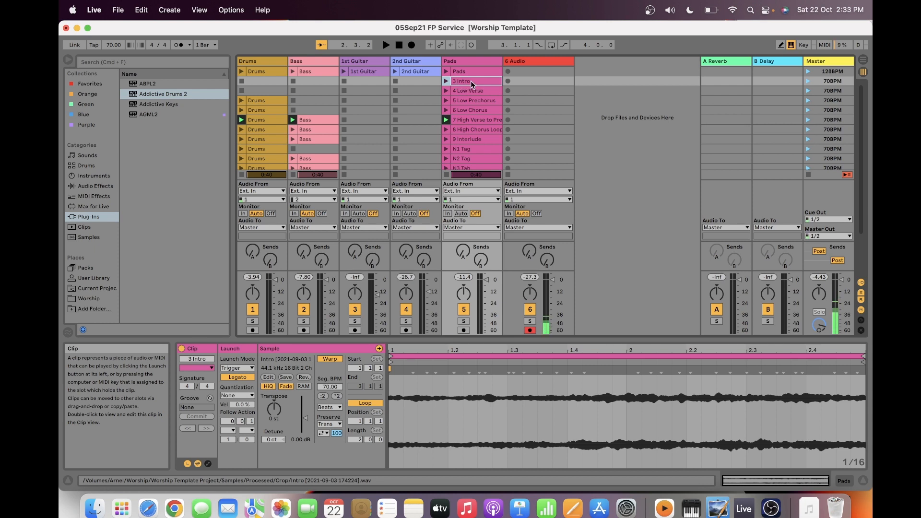
- Compare the Pads and Intro clip settings in Clip View
{"action": "left_click", "coordinate": [471, 71]}
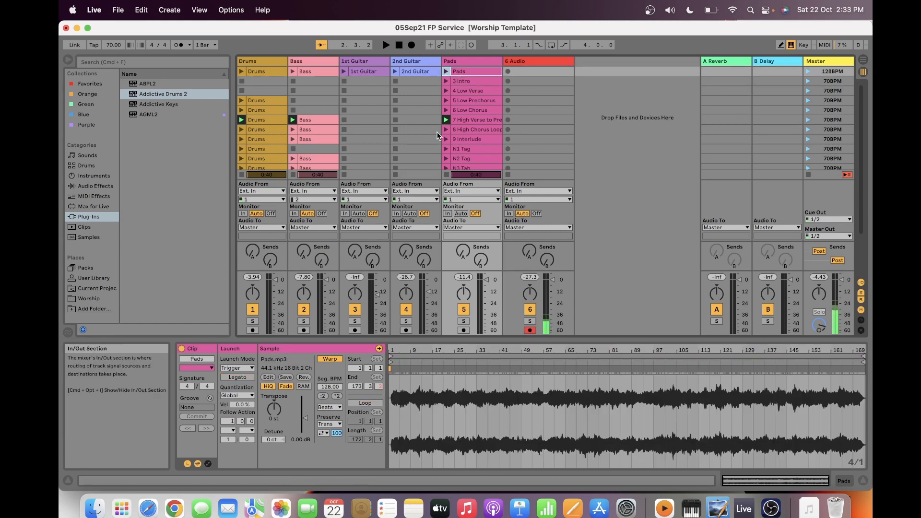
{"action": "left_click", "coordinate": [467, 81]}
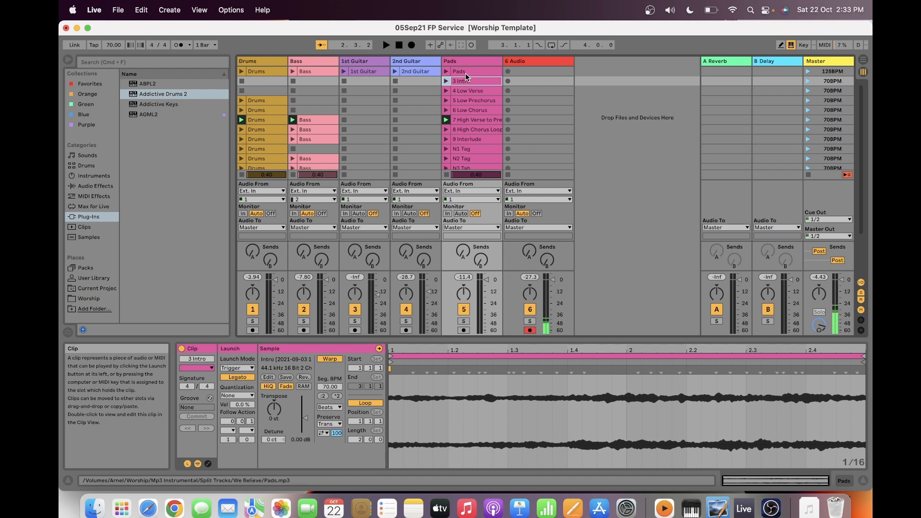
{"action": "left_click", "coordinate": [470, 71]}
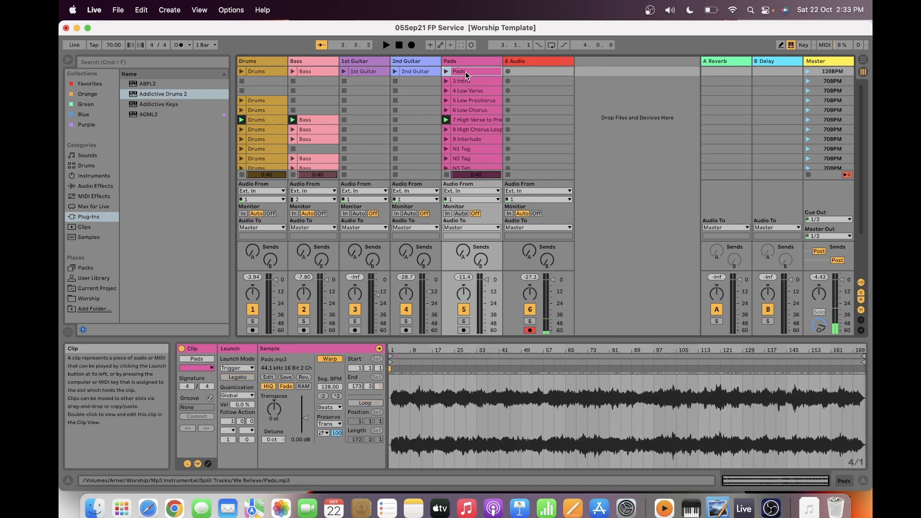
{"action": "left_click", "coordinate": [446, 81]}
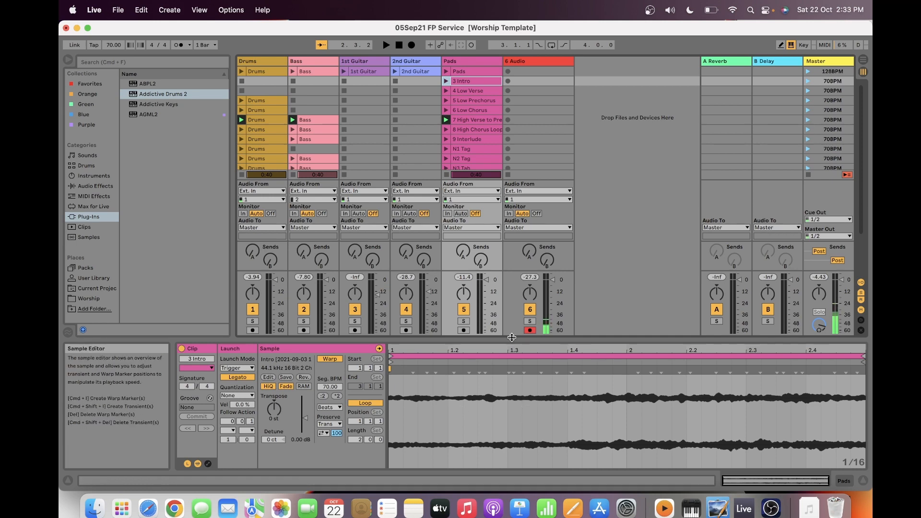
{"action": "mouse_move", "coordinate": [473, 70]}
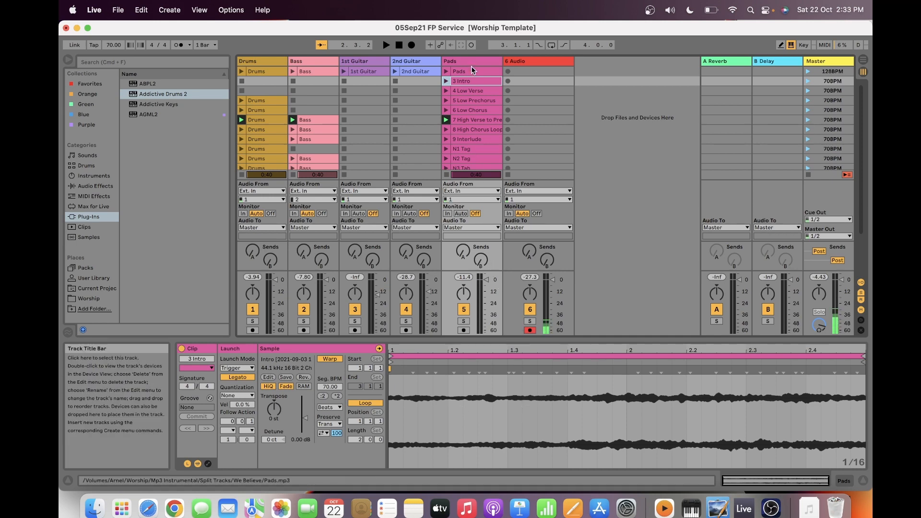
- Test the legato handover by launching Pads, then Intro, and stopping playback
{"action": "left_click", "coordinate": [447, 71]}
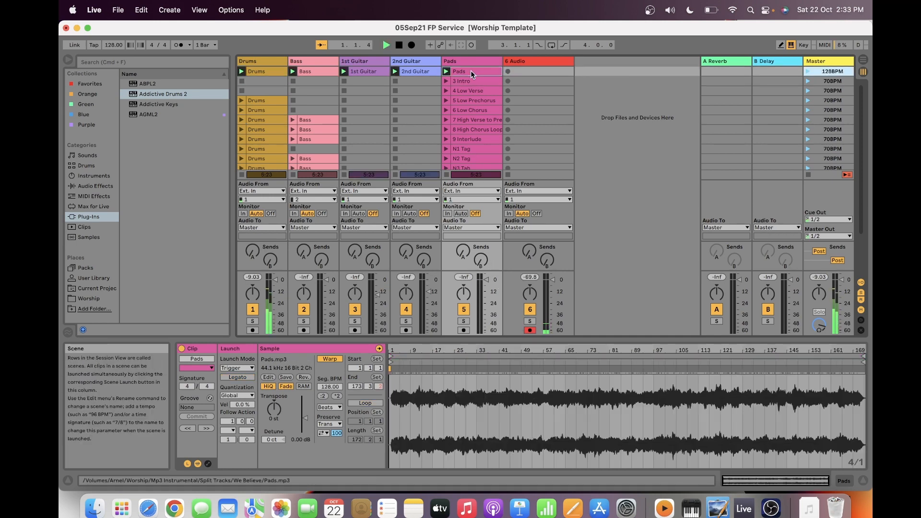
{"action": "left_click", "coordinate": [395, 44]}
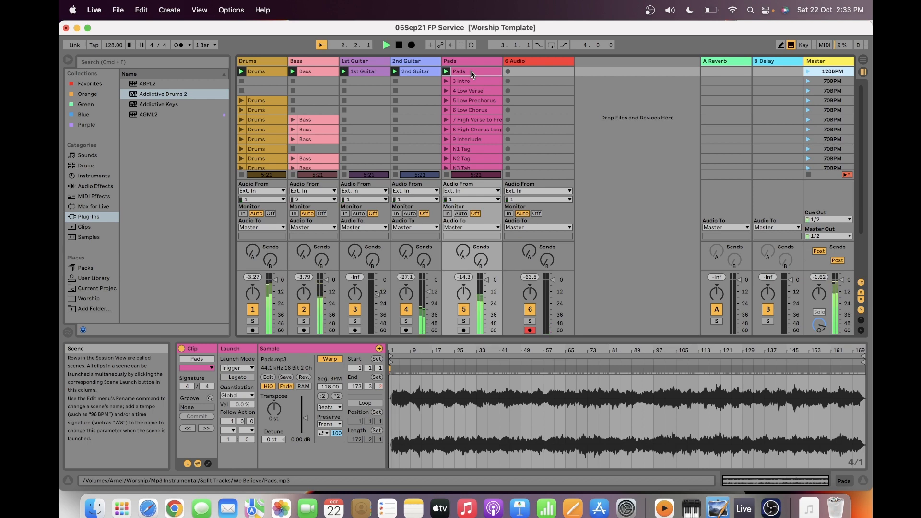
{"action": "left_click", "coordinate": [448, 81]}
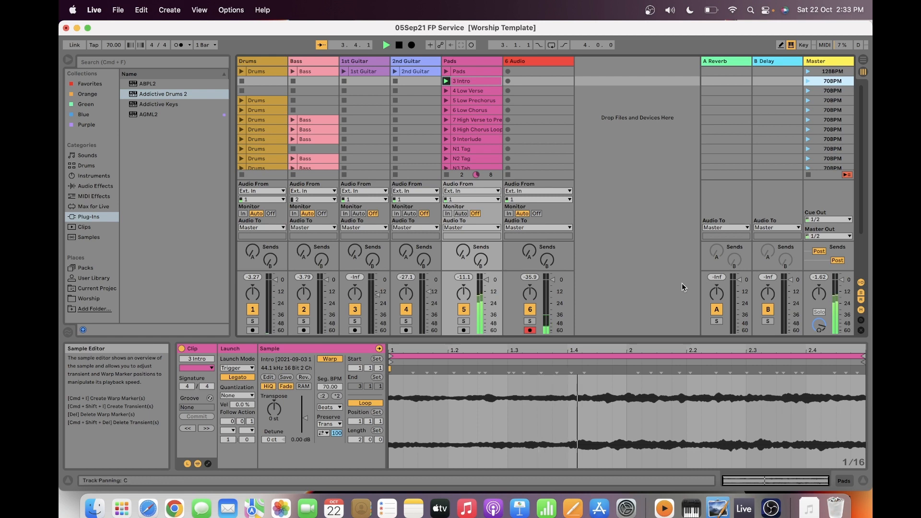
{"action": "left_click", "coordinate": [471, 80]}
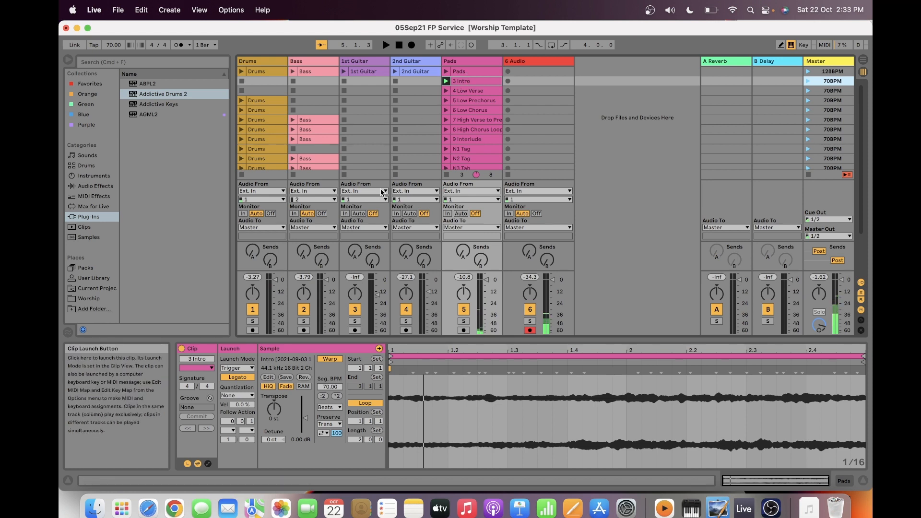
{"action": "mouse_move", "coordinate": [237, 377]}
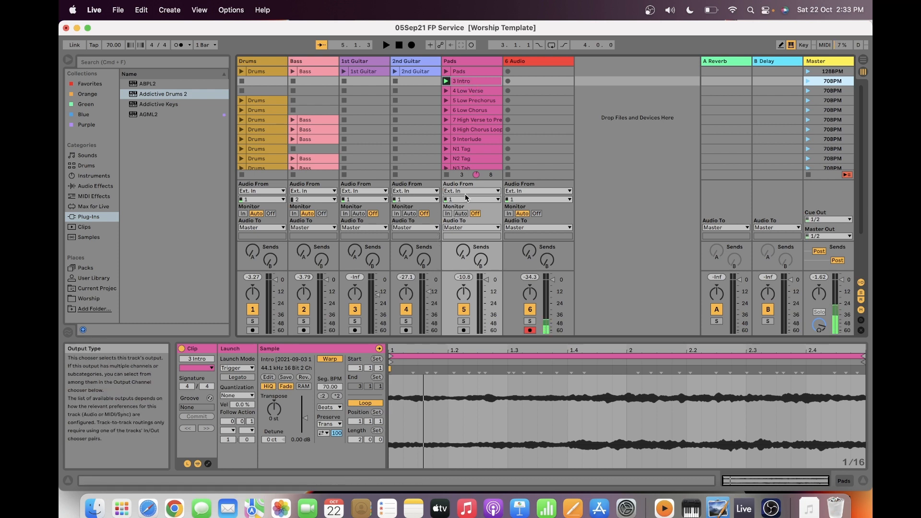
{"action": "left_click", "coordinate": [471, 81]}
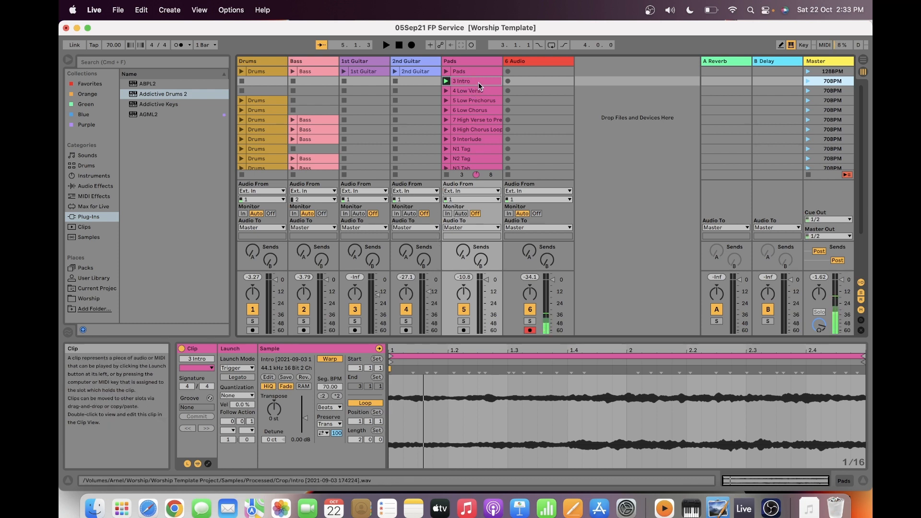
{"action": "left_click", "coordinate": [447, 81]}
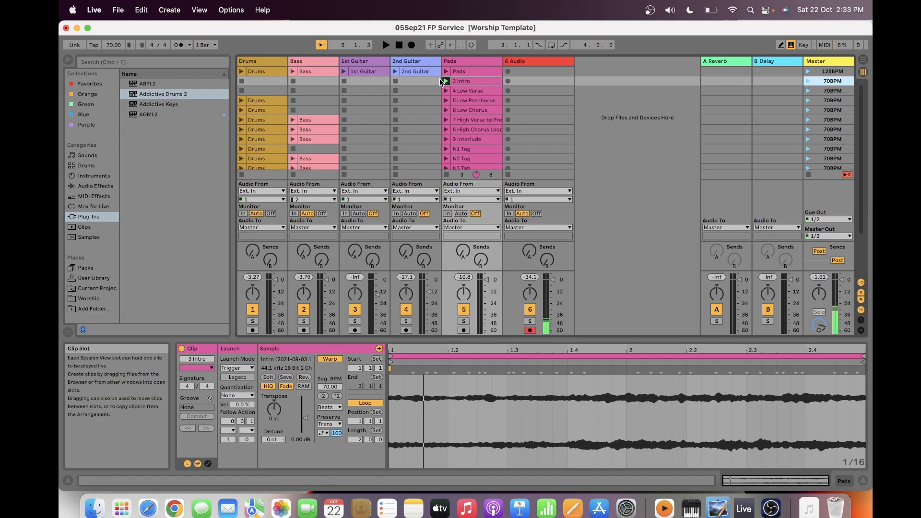
{"action": "mouse_move", "coordinate": [447, 82]}
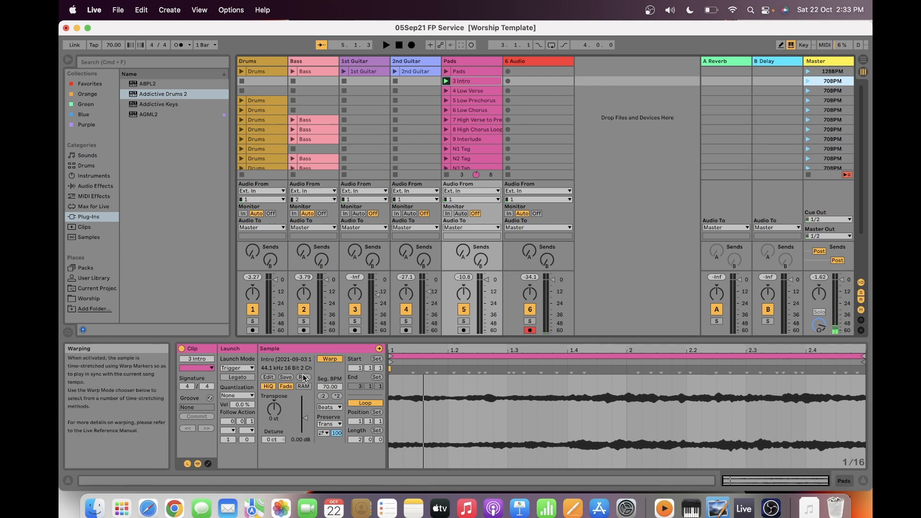
{"action": "left_click", "coordinate": [237, 396]}
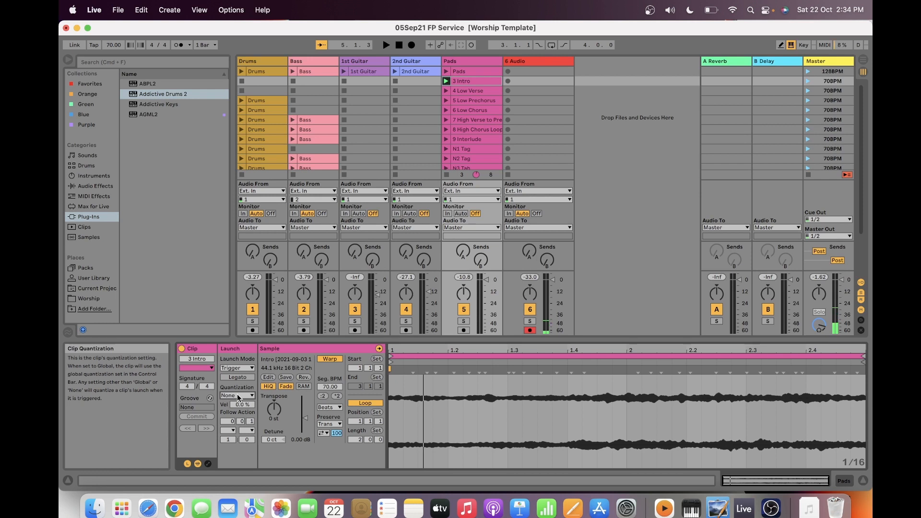
- Set Intro's launch quantization to Global and swap playback between Intro and Low Verse
{"action": "left_click", "coordinate": [237, 396]}
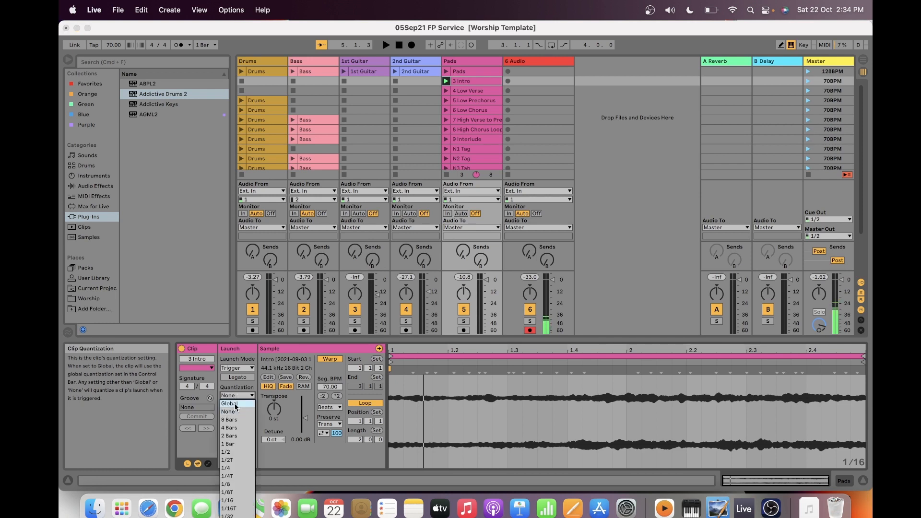
{"action": "left_click", "coordinate": [230, 403]}
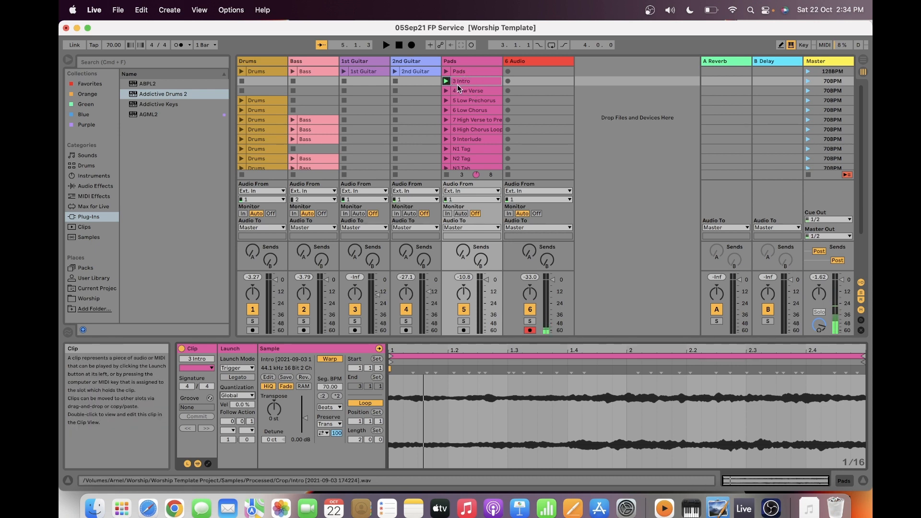
{"action": "left_click", "coordinate": [446, 91]}
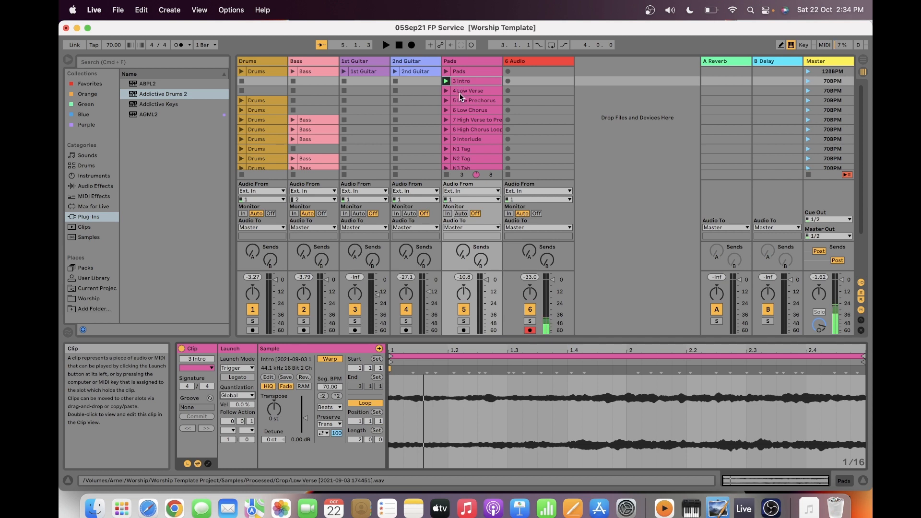
{"action": "left_click", "coordinate": [446, 91]}
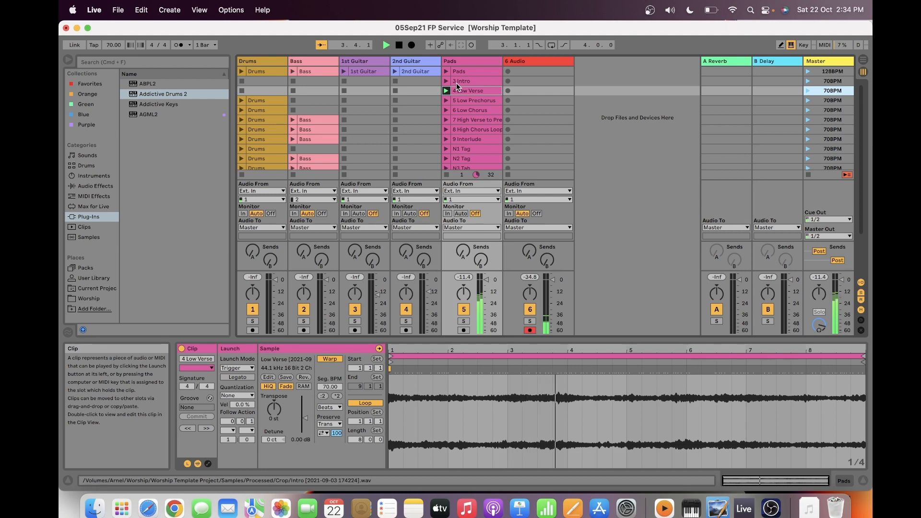
{"action": "left_click", "coordinate": [447, 81]}
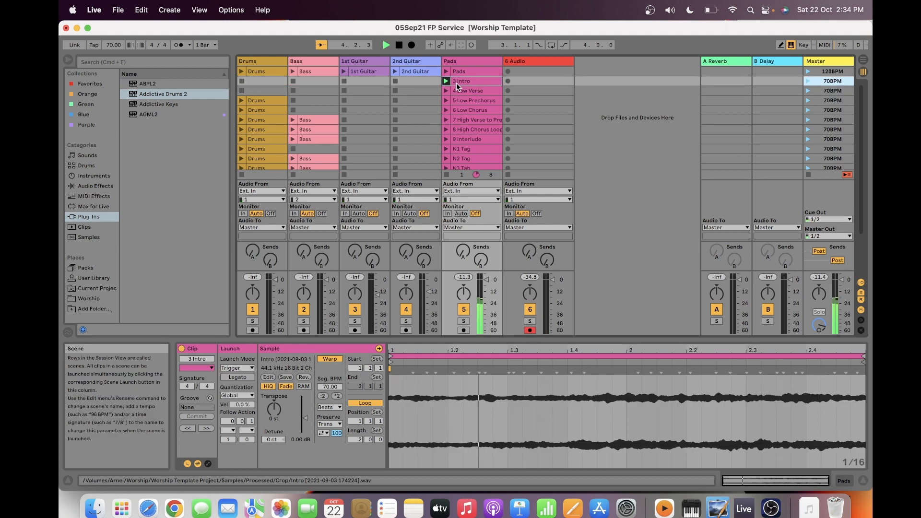
{"action": "left_click", "coordinate": [447, 90]}
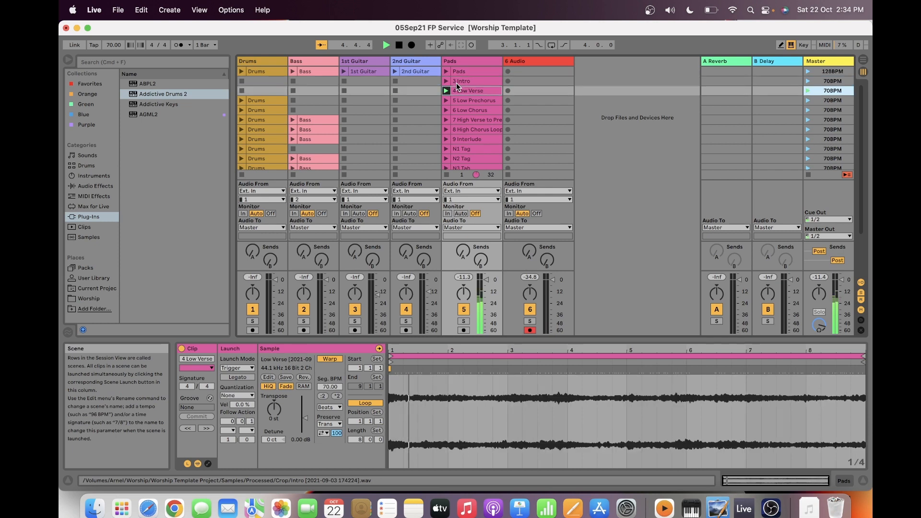
{"action": "left_click", "coordinate": [447, 81]}
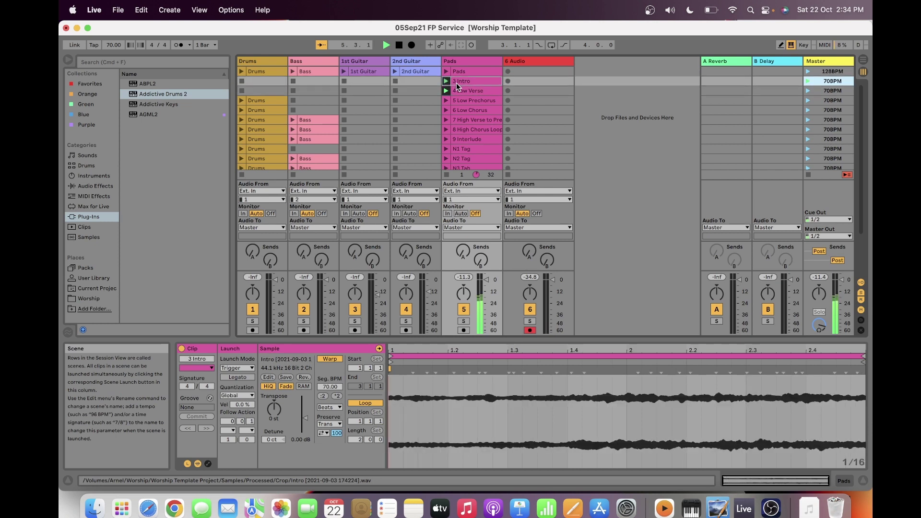
{"action": "left_click", "coordinate": [446, 81]}
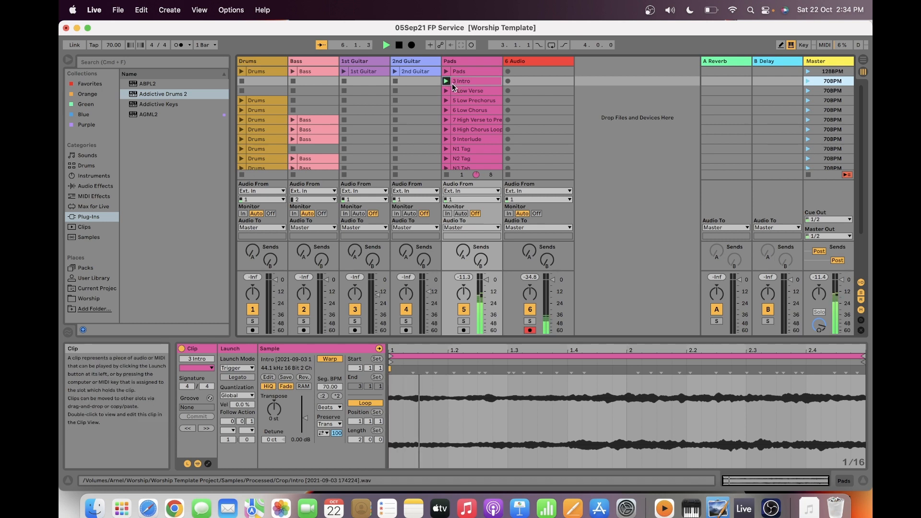
{"action": "left_click", "coordinate": [446, 91]}
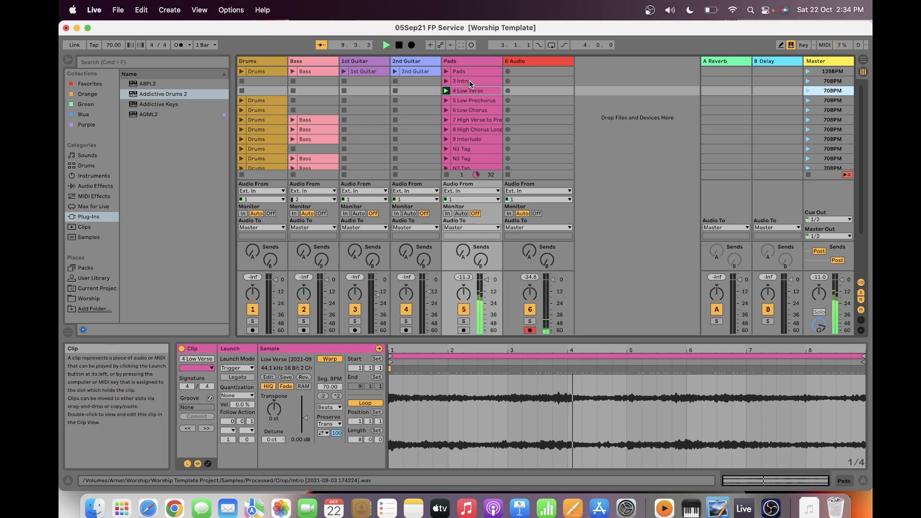
- Return to the Intro clip and set its launch quantization to None
{"action": "left_click", "coordinate": [446, 80]}
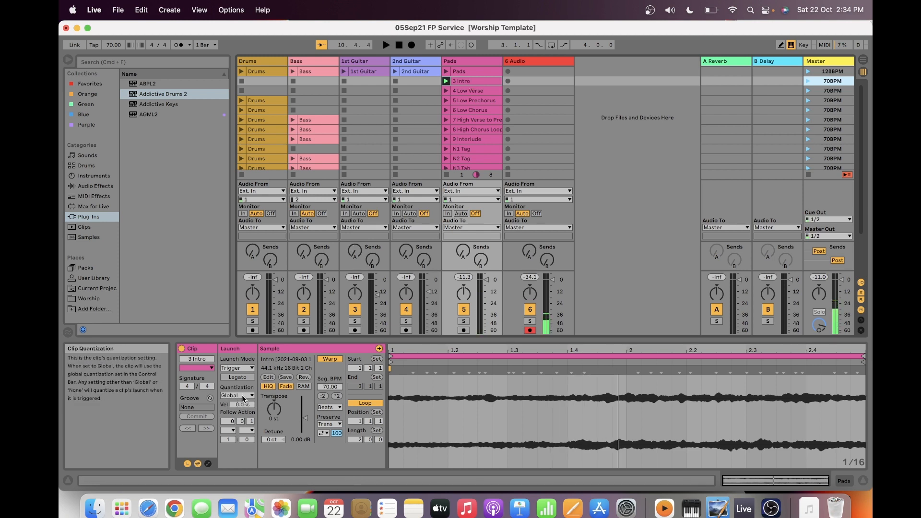
{"action": "left_click", "coordinate": [237, 396]}
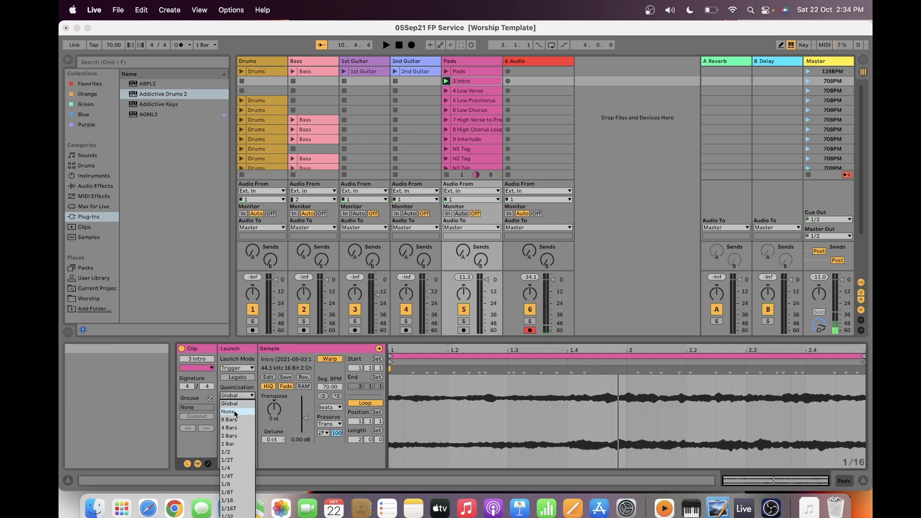
{"action": "left_click", "coordinate": [228, 411]}
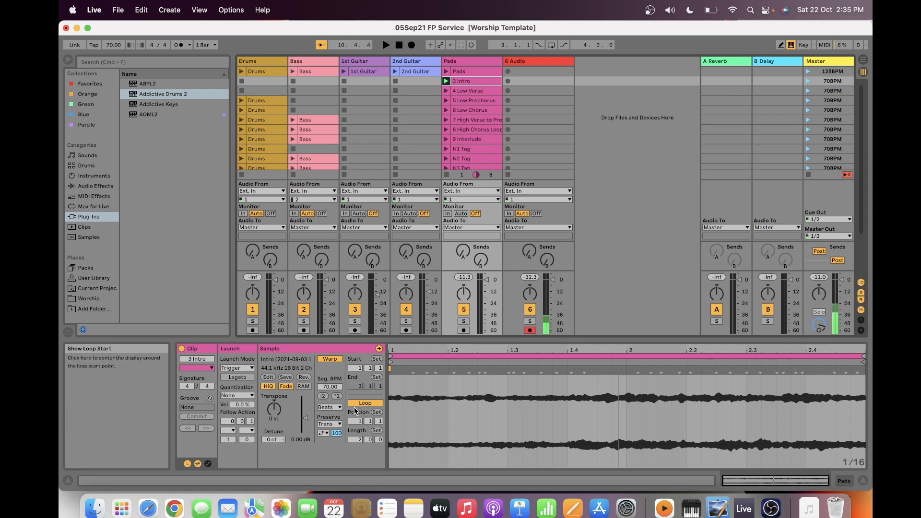
{"action": "mouse_move", "coordinate": [867, 376]}
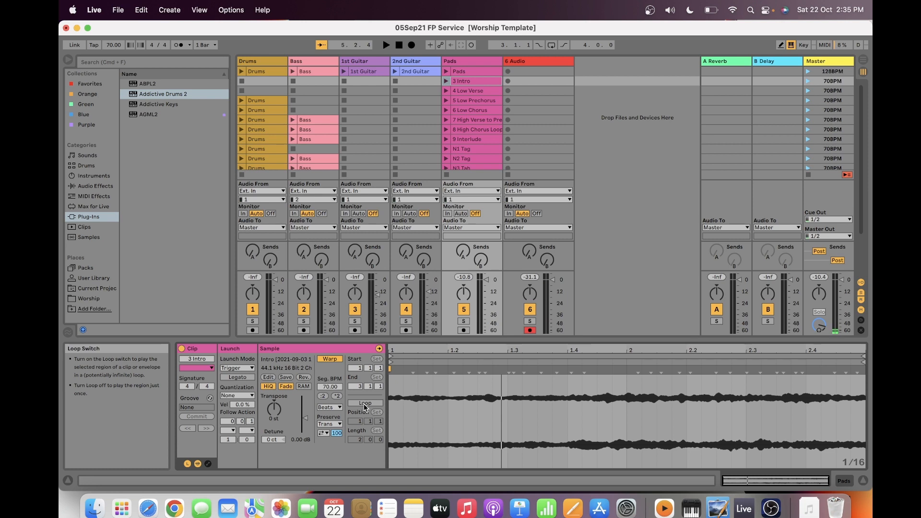
- Switch looping off on the Intro clip and open its follow action choices
{"action": "left_click", "coordinate": [365, 403]}
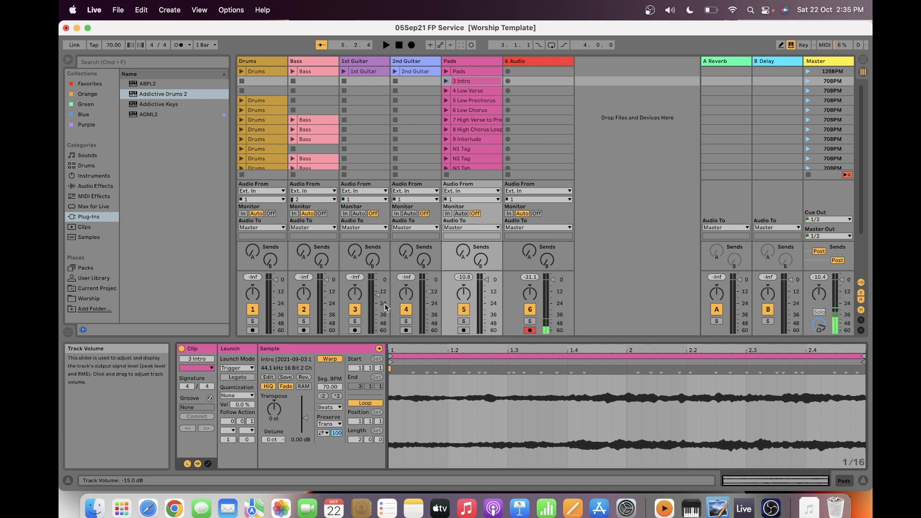
{"action": "left_click", "coordinate": [473, 80]}
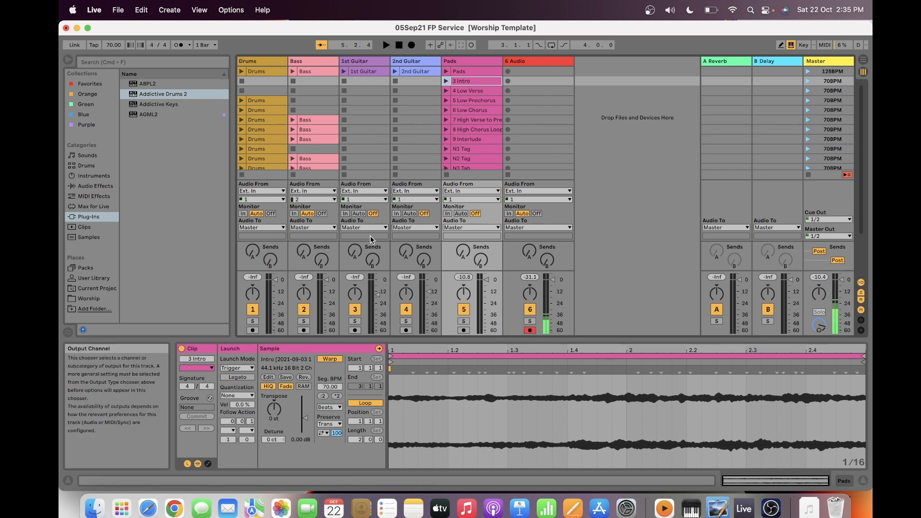
{"action": "mouse_move", "coordinate": [272, 415]}
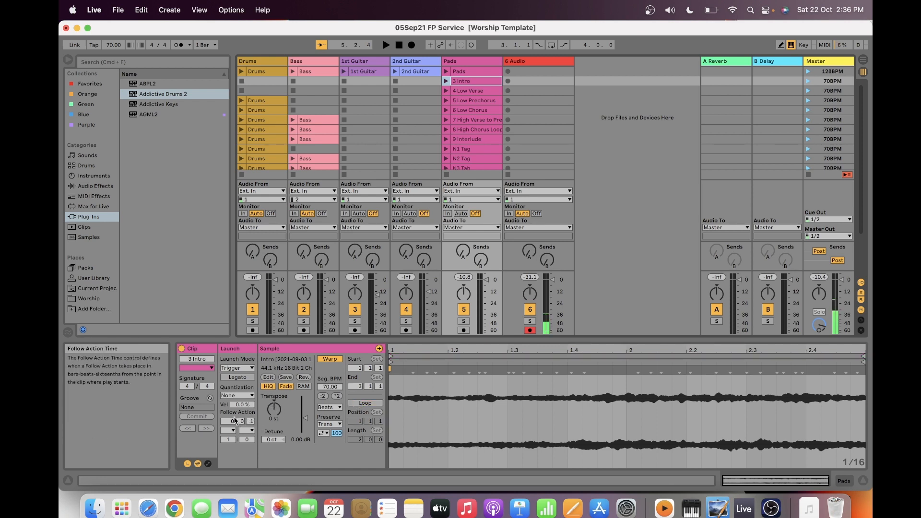
{"action": "left_click", "coordinate": [228, 430]}
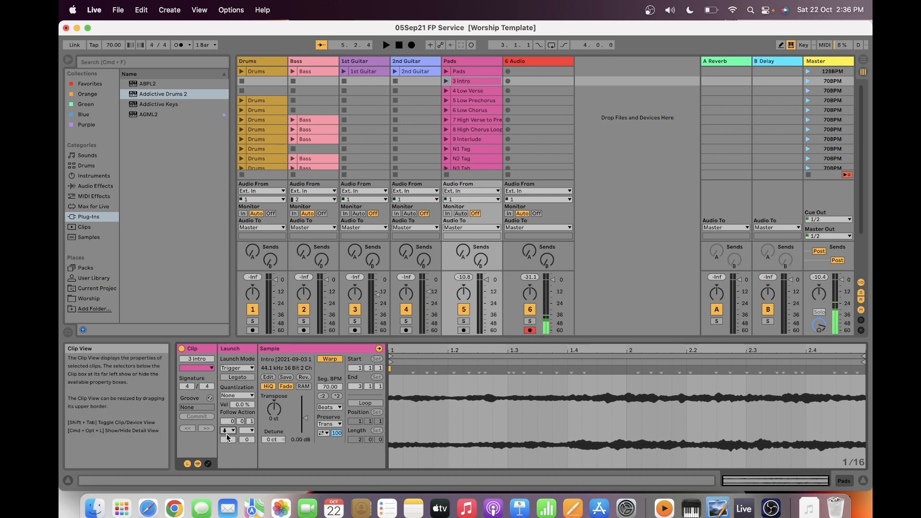
{"action": "left_click", "coordinate": [227, 430]}
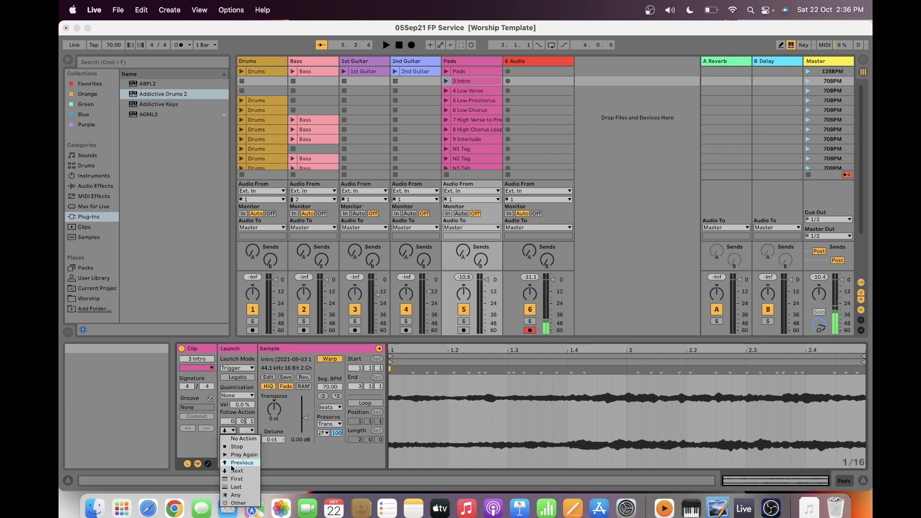
{"action": "mouse_move", "coordinate": [456, 141]}
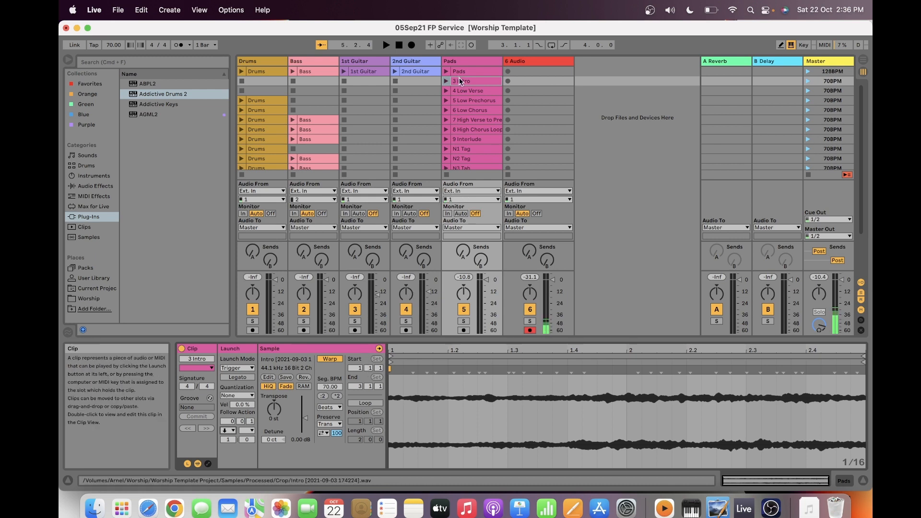
- Launch the Intro clip and watch playback hand over to Low Verse
{"action": "left_click", "coordinate": [446, 81]}
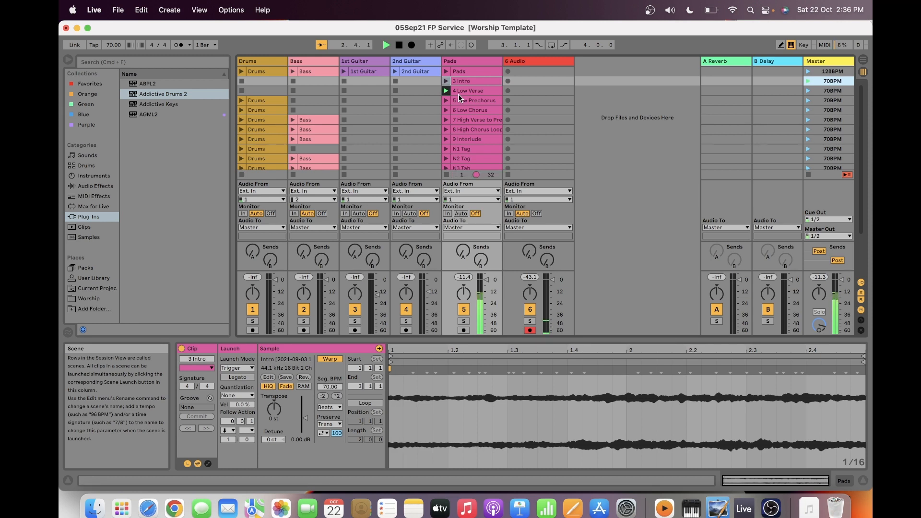
{"action": "left_click", "coordinate": [472, 90]}
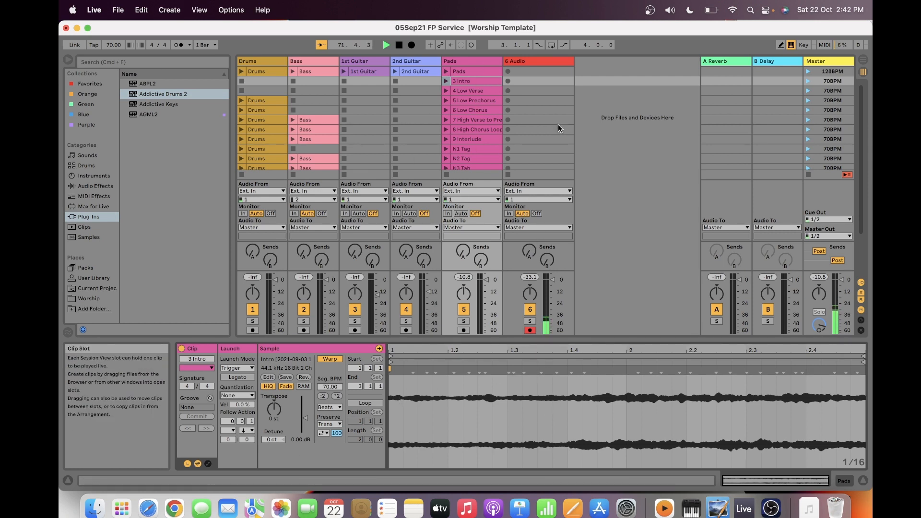
- Open the Intro clip's colour palette from the Clip box swatch
{"action": "left_click", "coordinate": [468, 418]}
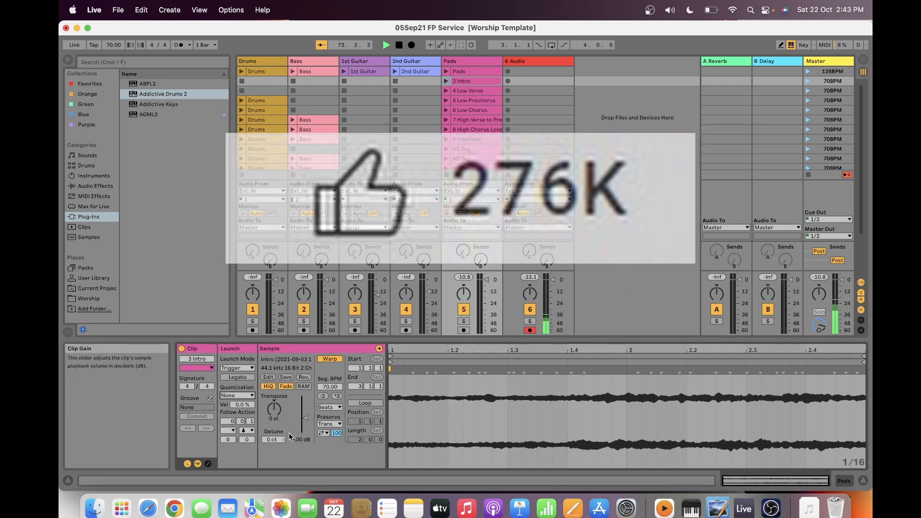
{"action": "left_click", "coordinate": [196, 367]}
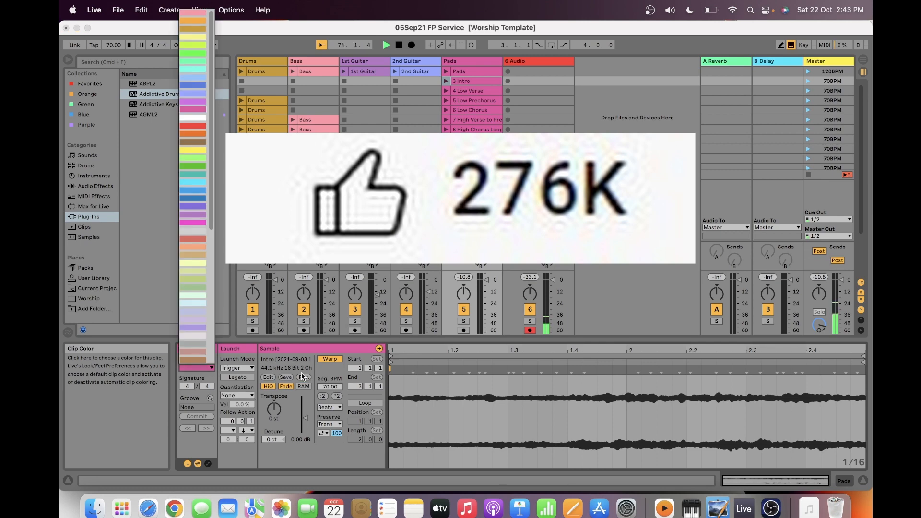